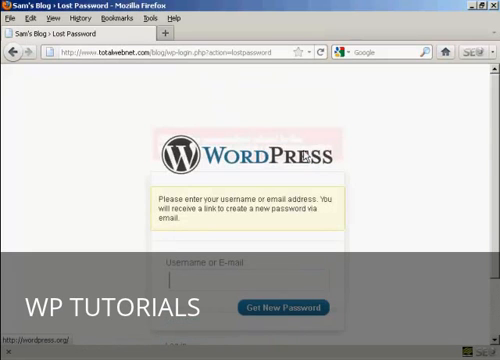
Request a password reset email for the username 'admin'.
{"action": "scroll", "scroll_direction": "down", "scroll_amount": 3}
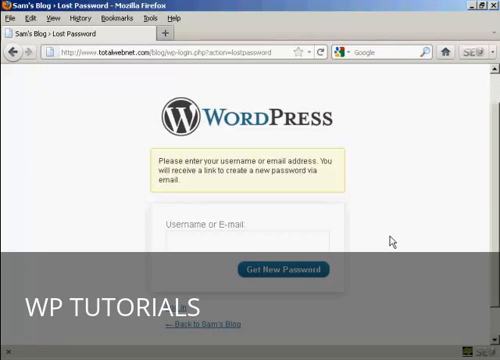
{"action": "type", "text": "a"}
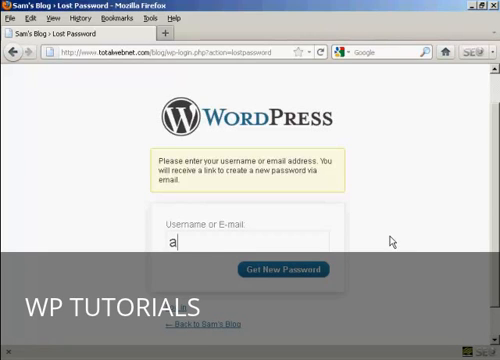
{"action": "type", "text": "dmin"}
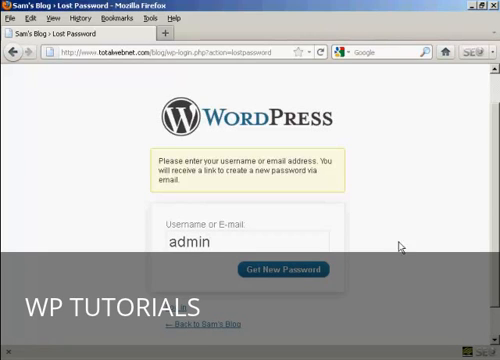
{"action": "left_click", "coordinate": [286, 269]}
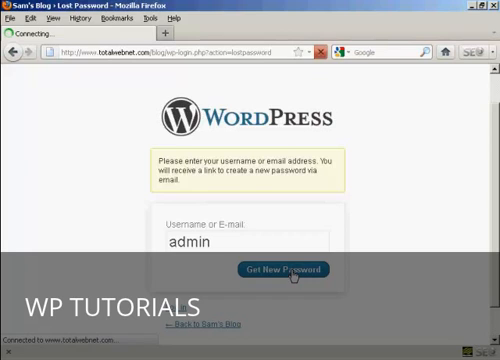
{"action": "left_click", "coordinate": [290, 269]}
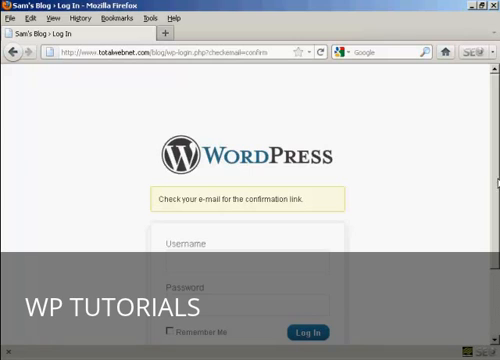
Open the WordPress Password Reset message in the Gmail inbox.
{"action": "scroll", "scroll_direction": "down", "scroll_amount": 3}
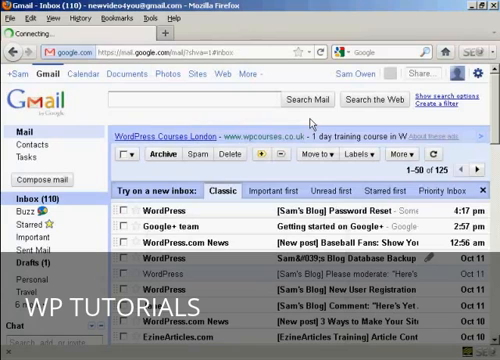
{"action": "mouse_move", "coordinate": [178, 217]}
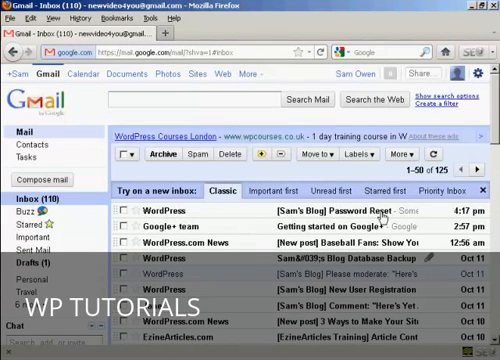
{"action": "left_click", "coordinate": [230, 213]}
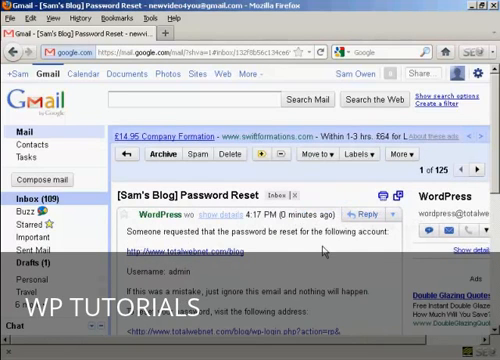
{"action": "scroll", "scroll_direction": "down", "scroll_amount": 3}
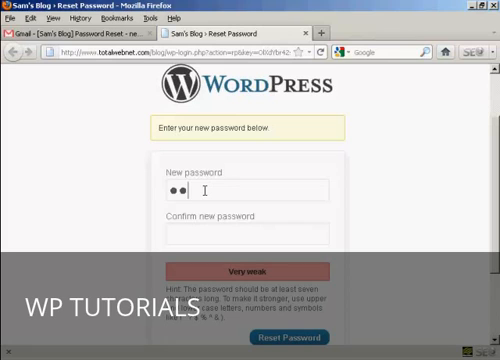
Enter the new admin password in the reset form and save it.
{"action": "type", "text": "•"}
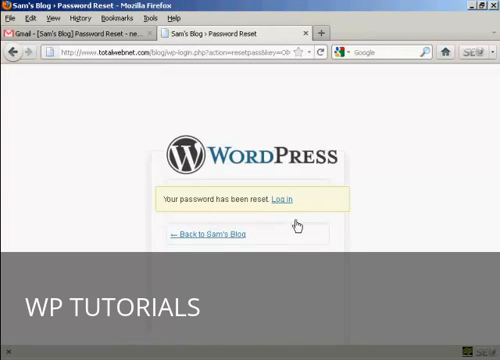
Log in with username 'admin' and the new password.
{"action": "left_click", "coordinate": [282, 198]}
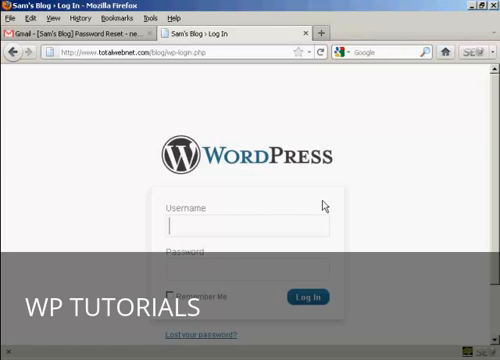
{"action": "type", "text": "admin"}
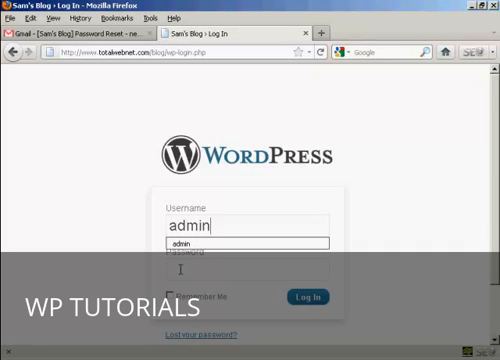
{"action": "type", "text": "password"}
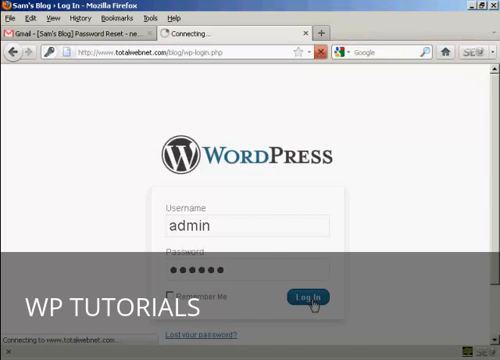
{"action": "left_click", "coordinate": [314, 297]}
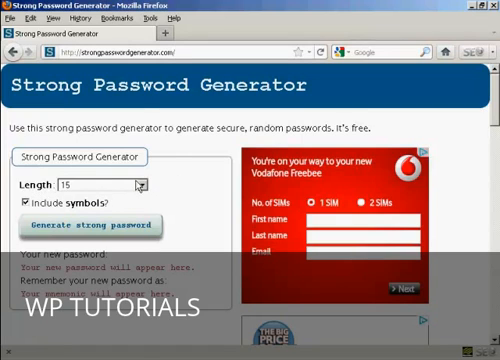
Generate a 15-character strong password with symbols included.
{"action": "left_click", "coordinate": [146, 185]}
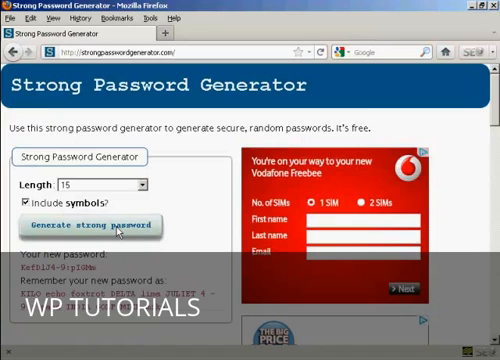
{"action": "mouse_move", "coordinate": [196, 291]}
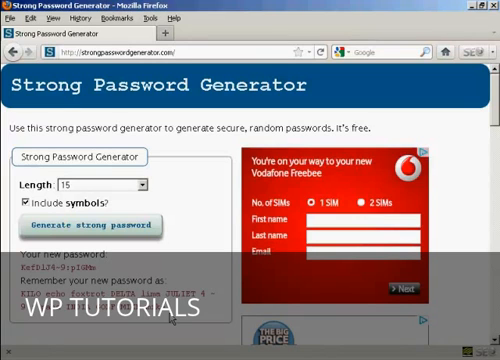
{"action": "mouse_move", "coordinate": [172, 317]}
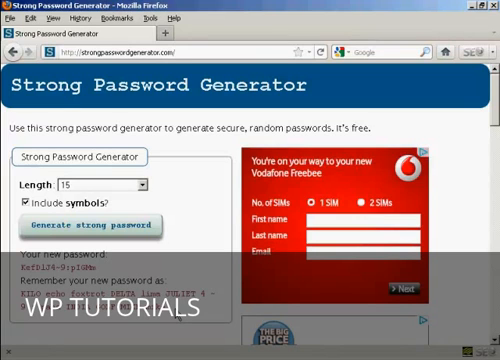